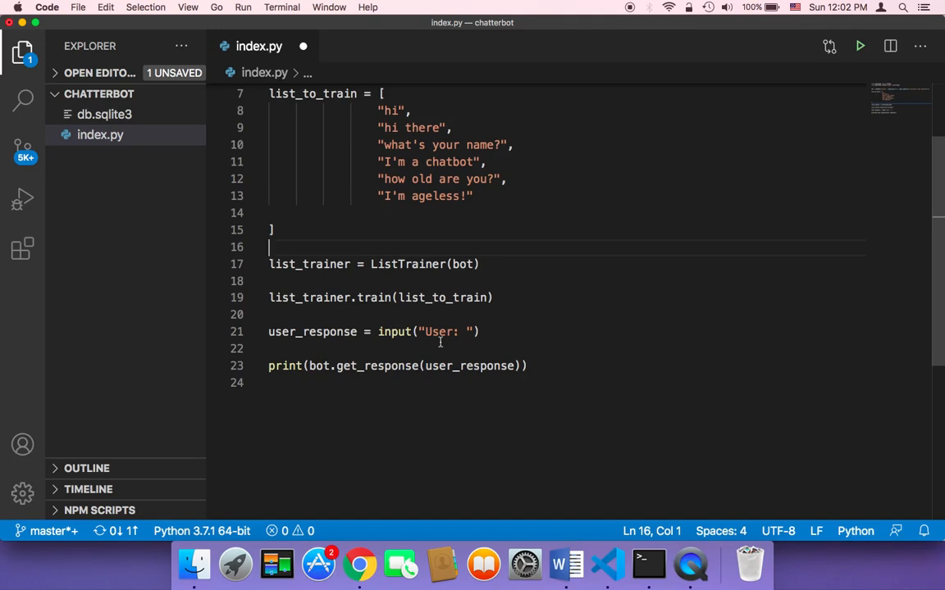
mouse_move(417, 206)
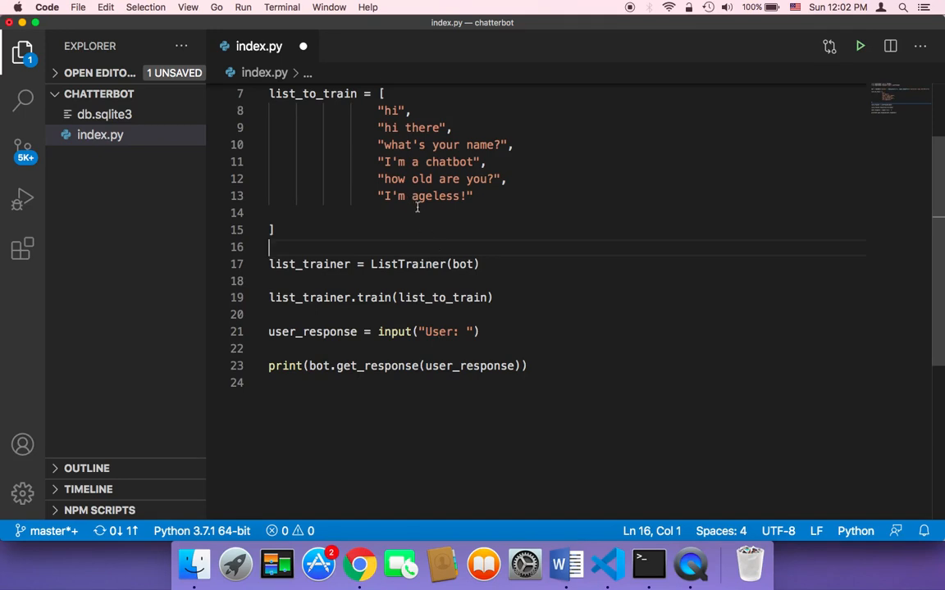
Scroll down index.py to the user_response input line.
scroll(down, 3)
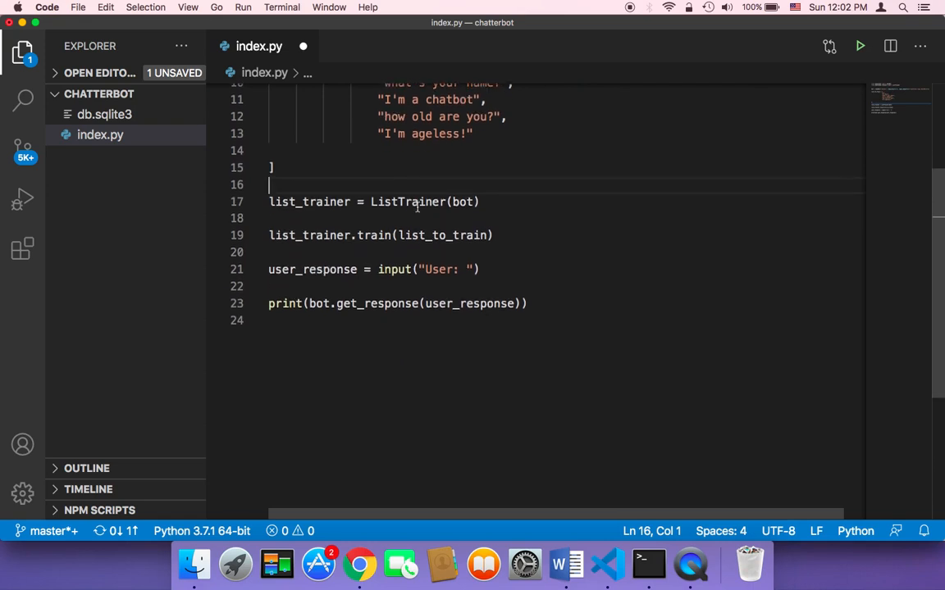
mouse_move(299, 246)
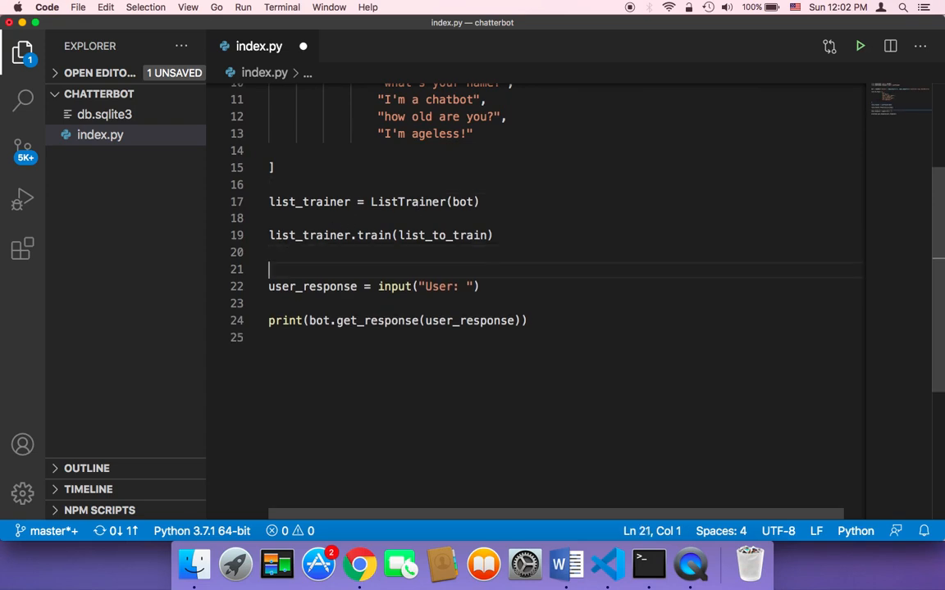
Add a 'while True:' line above the user_response input line.
text(while)
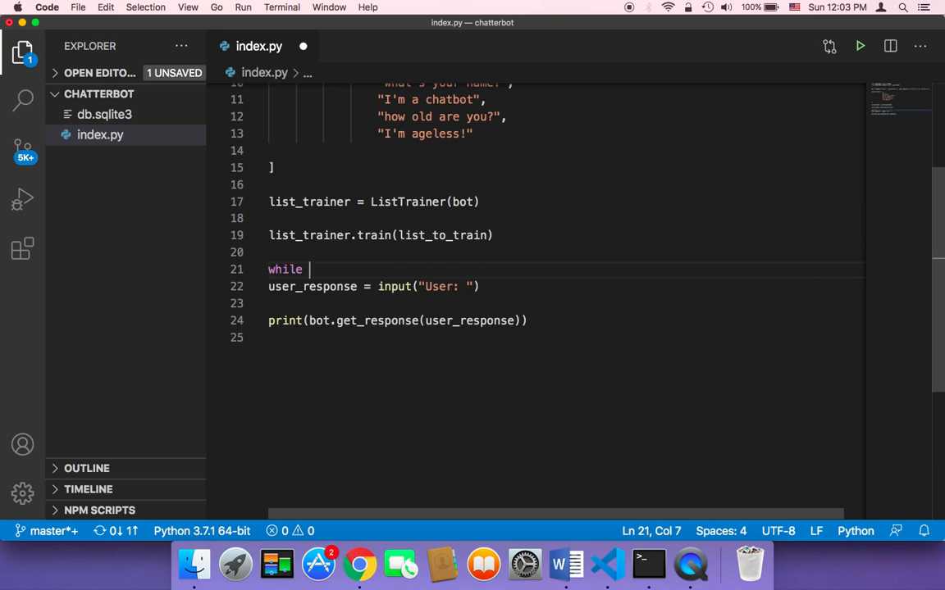
text(True:)
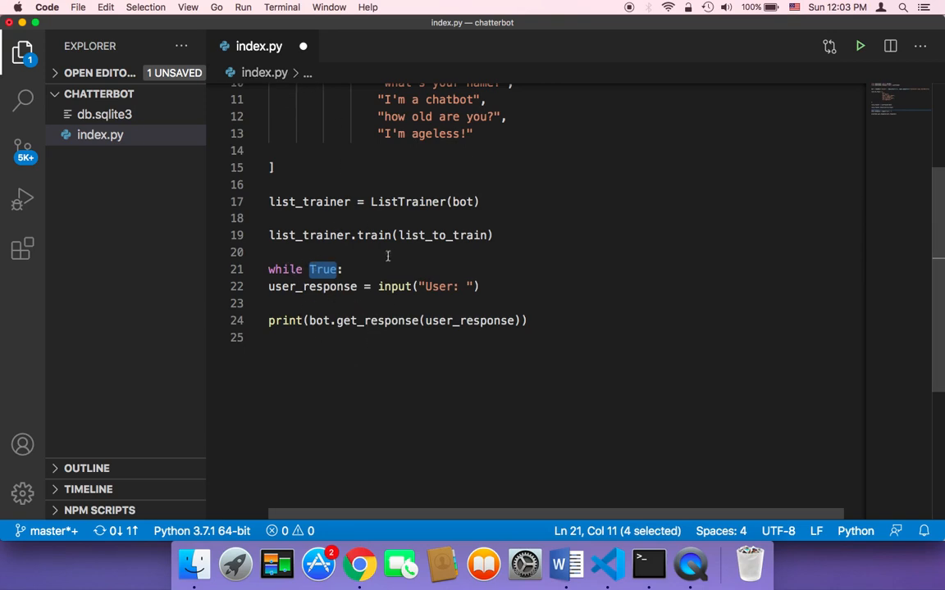
mouse_move(364, 321)
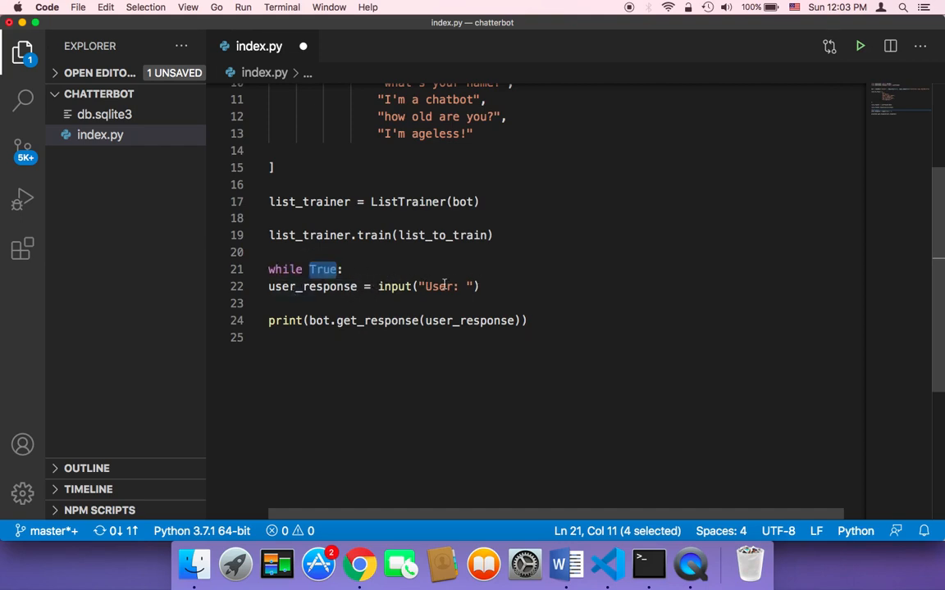
double_click(437, 286)
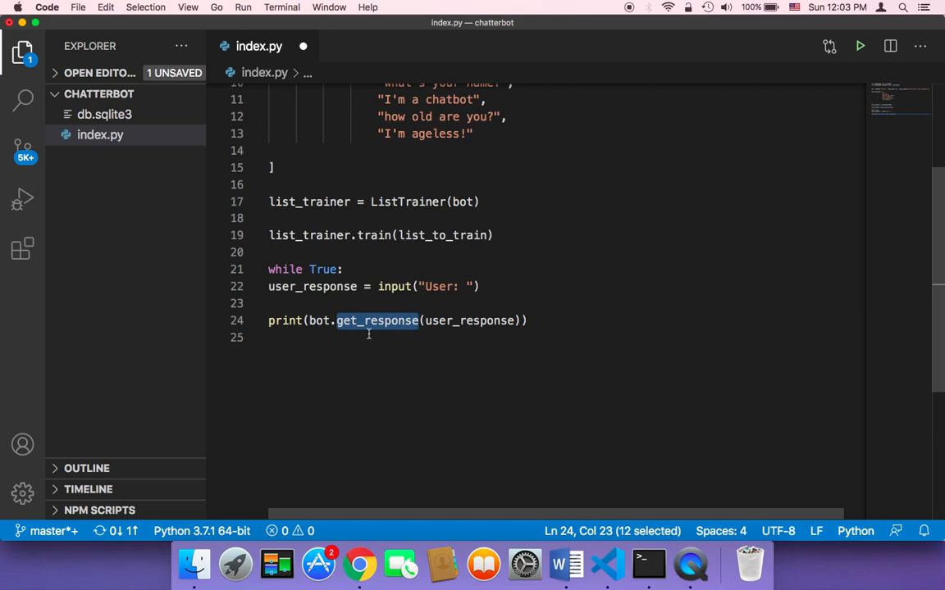
mouse_move(348, 296)
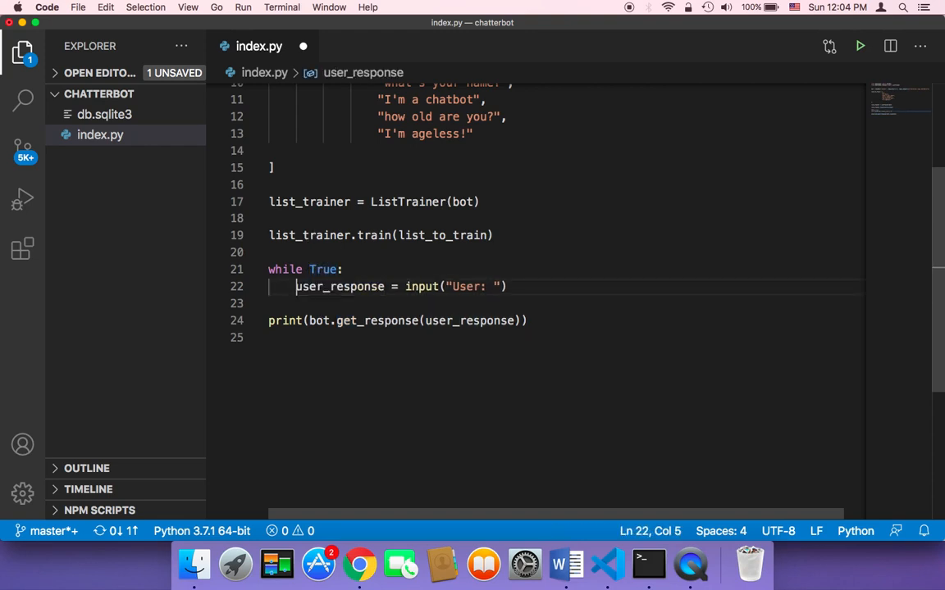
Move the bot-reply print line under the while True loop.
click(317, 269)
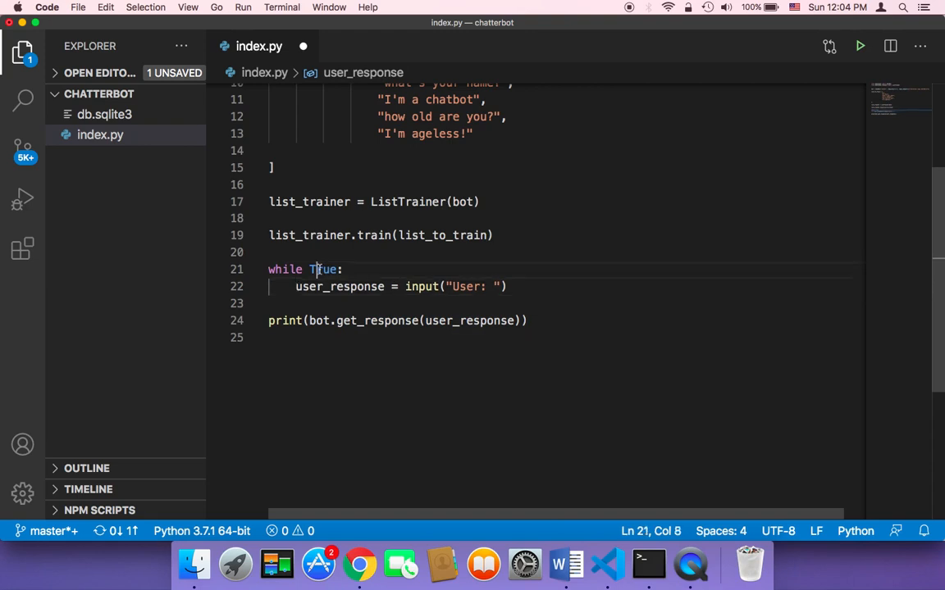
double_click(324, 269)
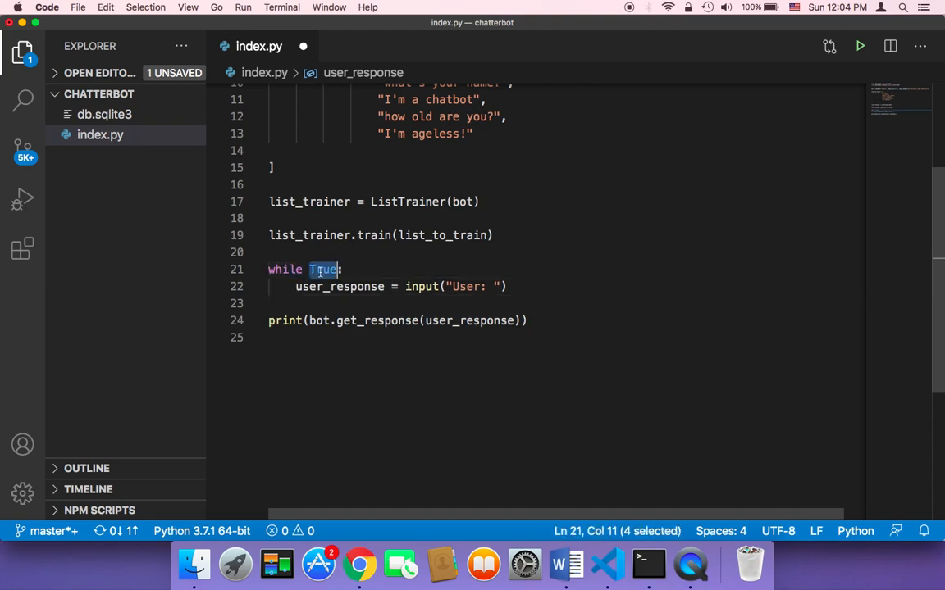
click(284, 321)
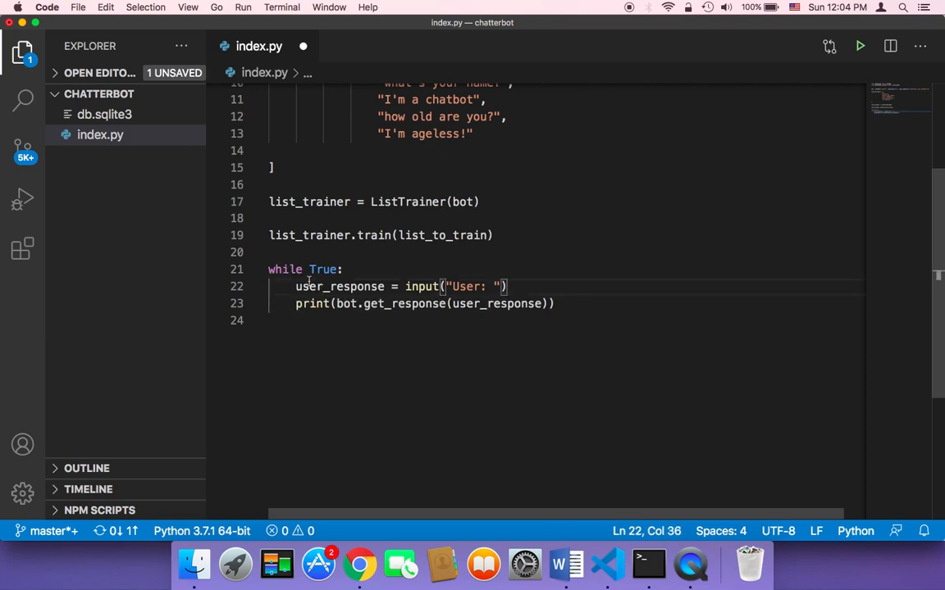
mouse_move(349, 341)
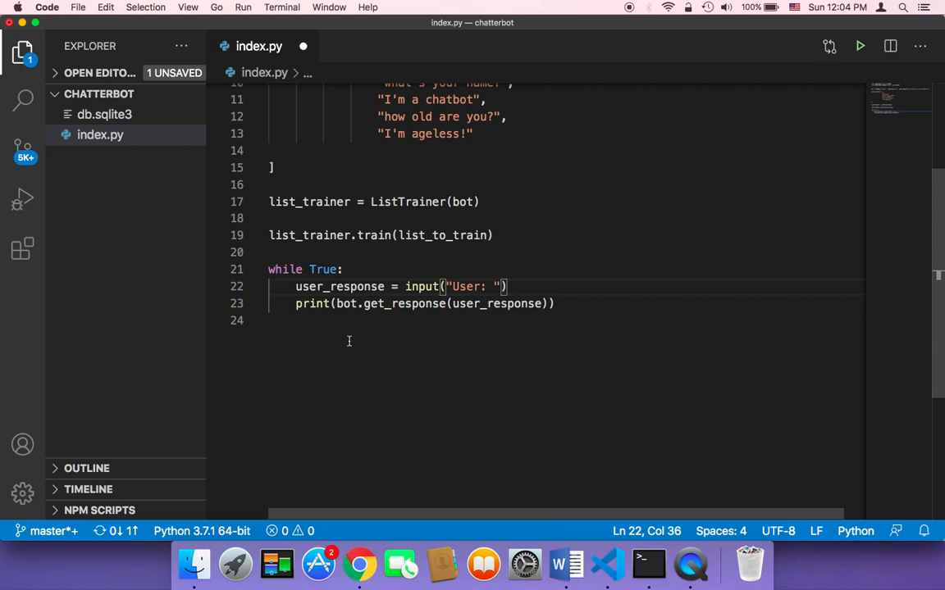
mouse_move(554, 248)
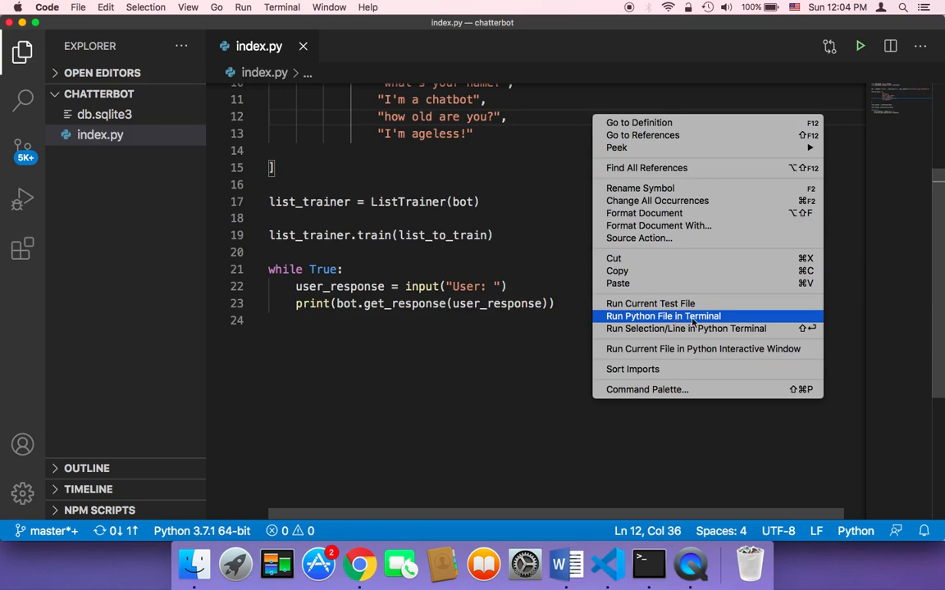
Run index.py in the terminal, close the panel, then run it again.
click(662, 315)
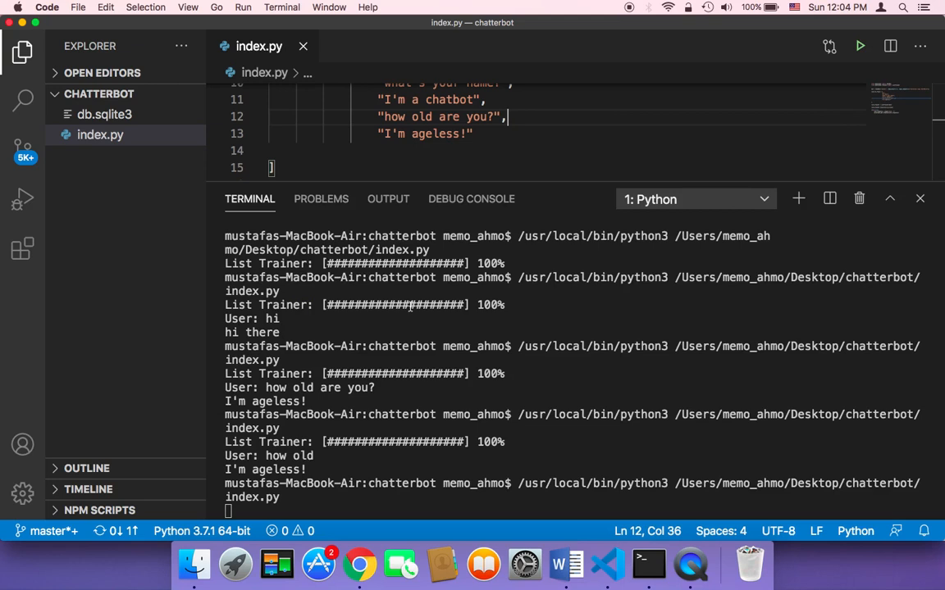
scroll(down, 3)
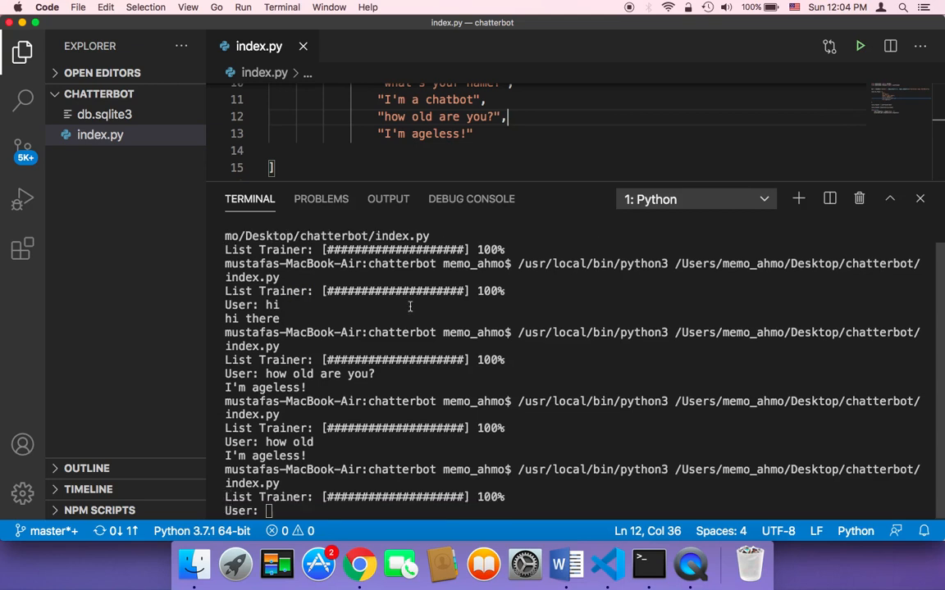
click(919, 198)
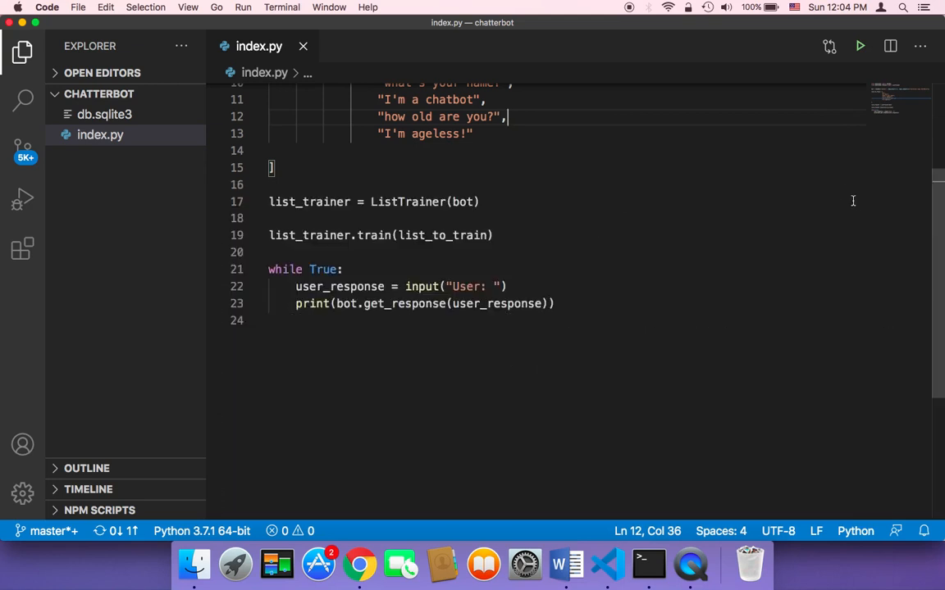
right_click(587, 120)
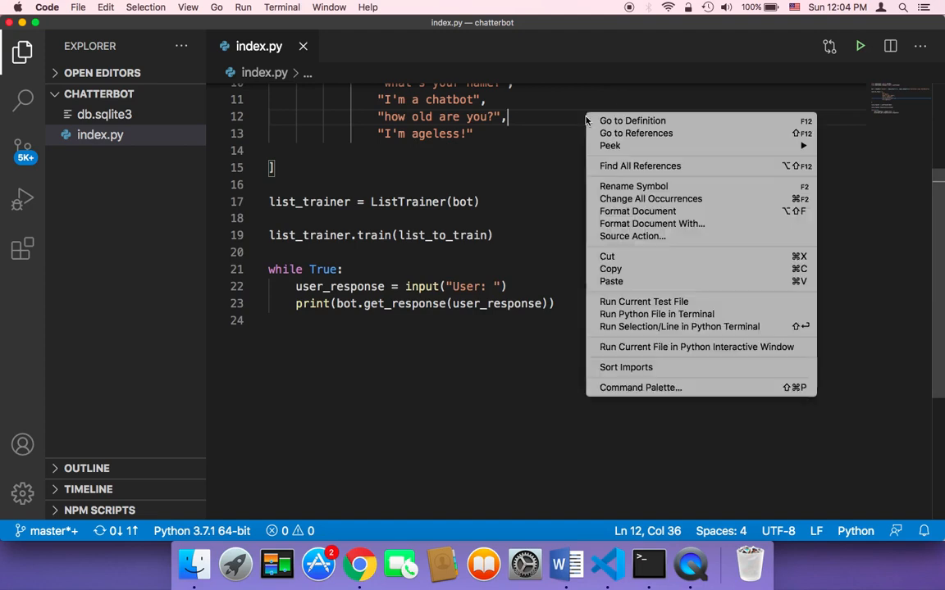
mouse_move(656, 315)
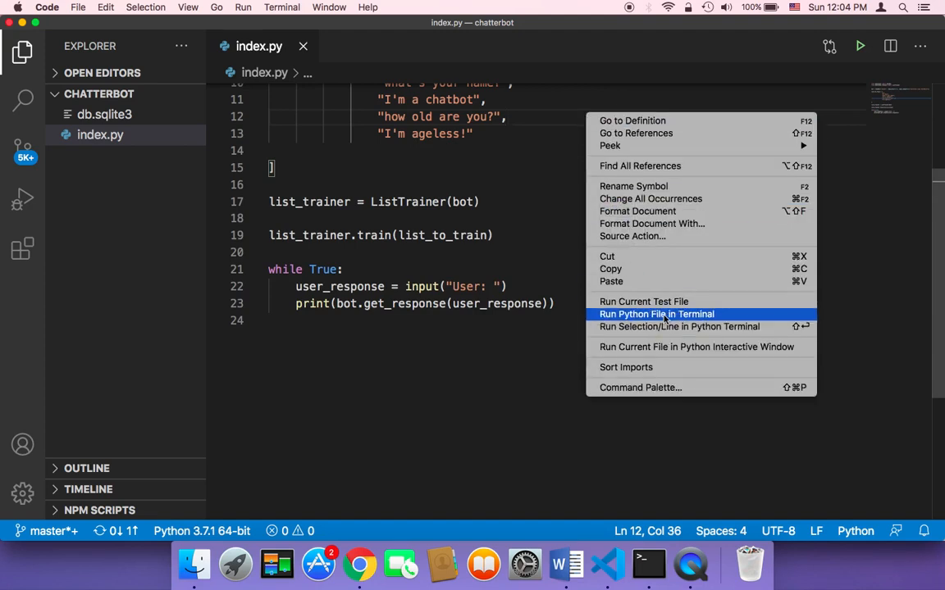
click(657, 314)
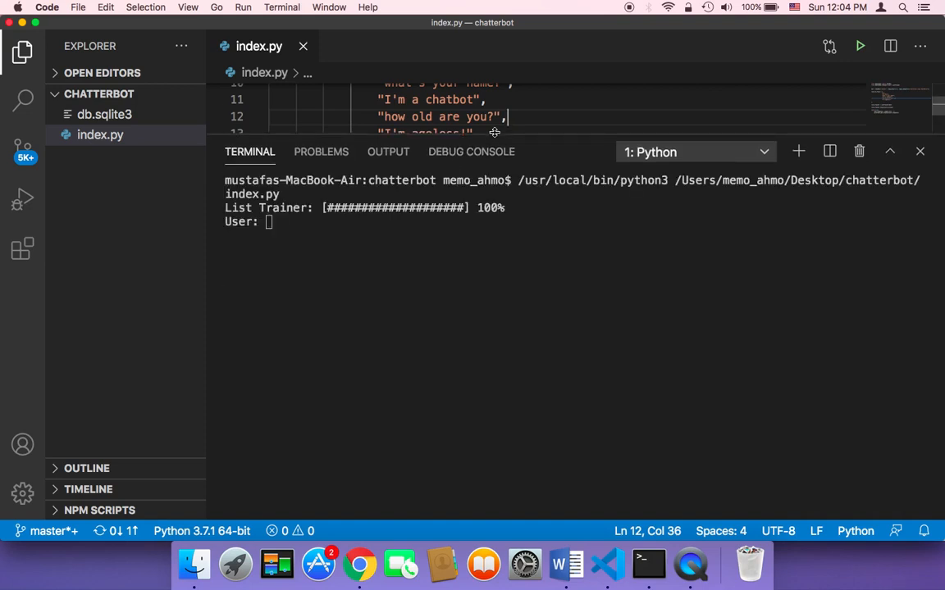
Send 'hi' to the chatbot, then ask 'what's your name?'.
click(270, 223)
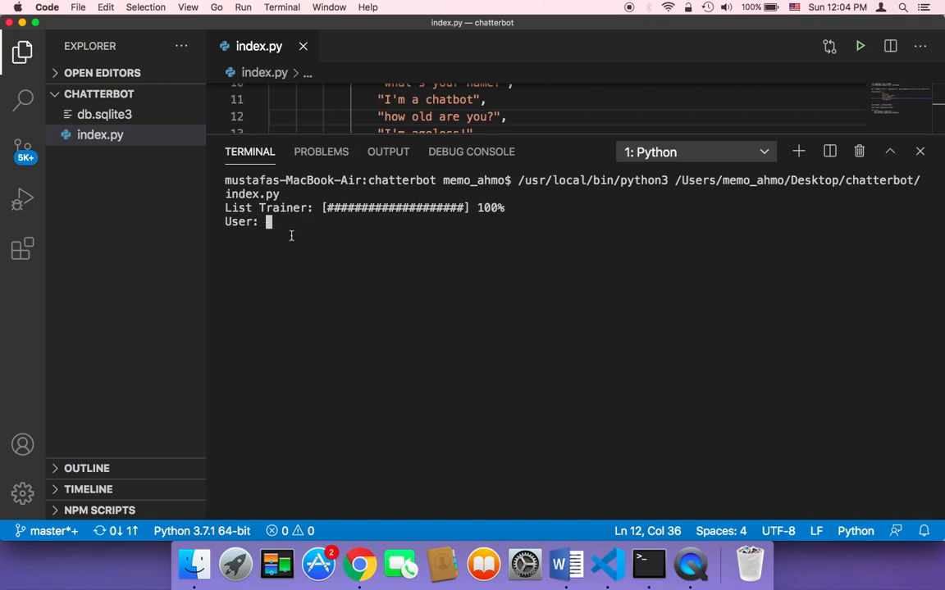
text(hi)
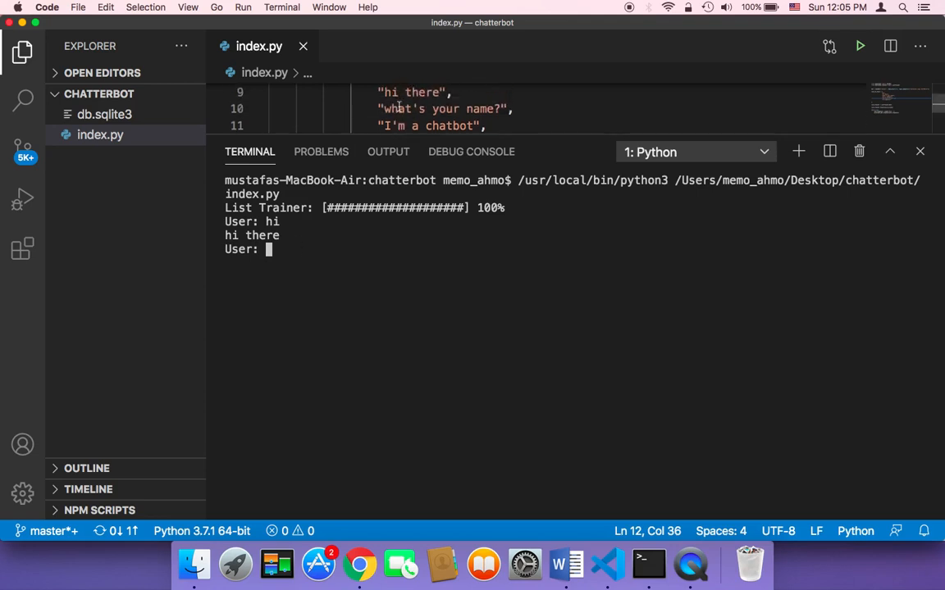
text(what's yo)
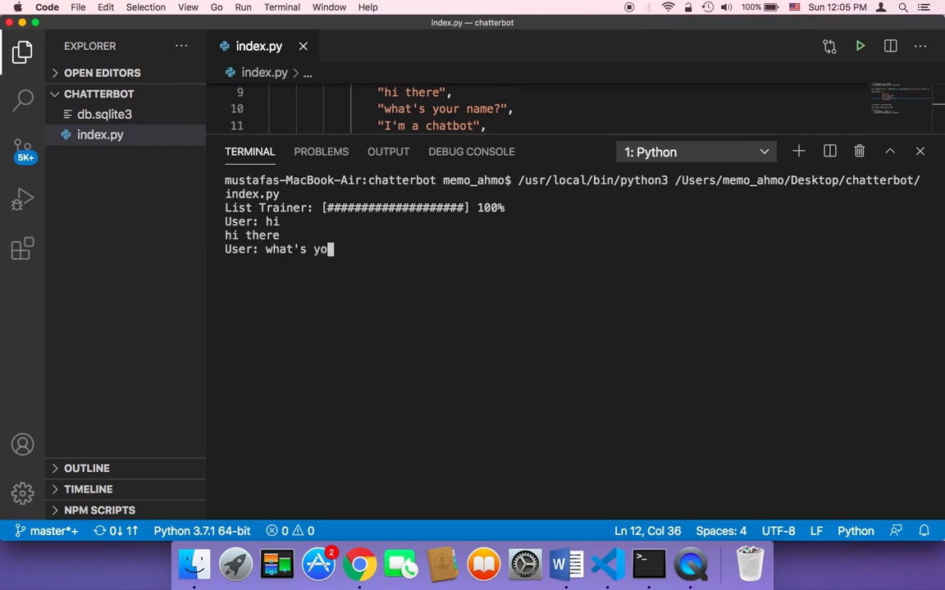
text(ur name)
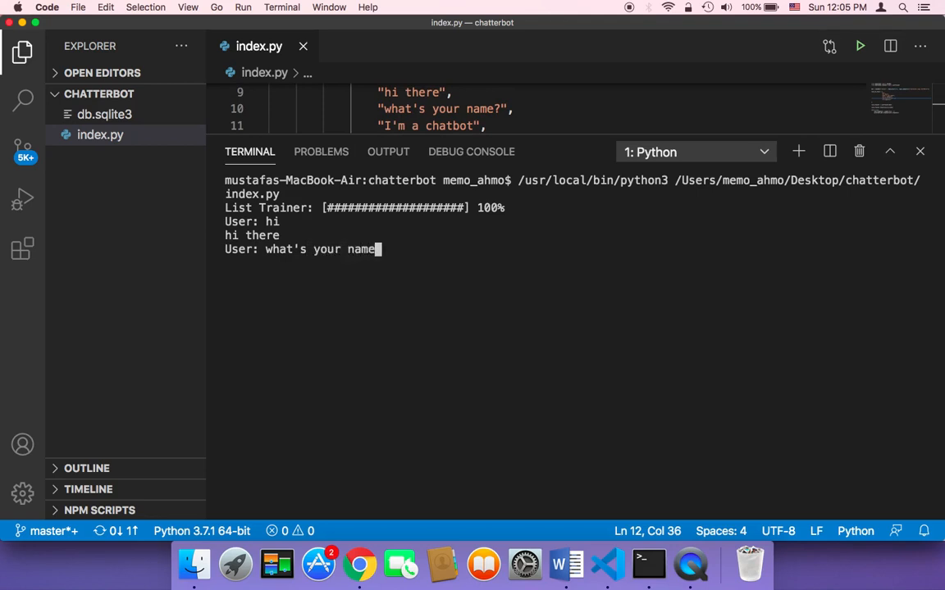
key(enter)
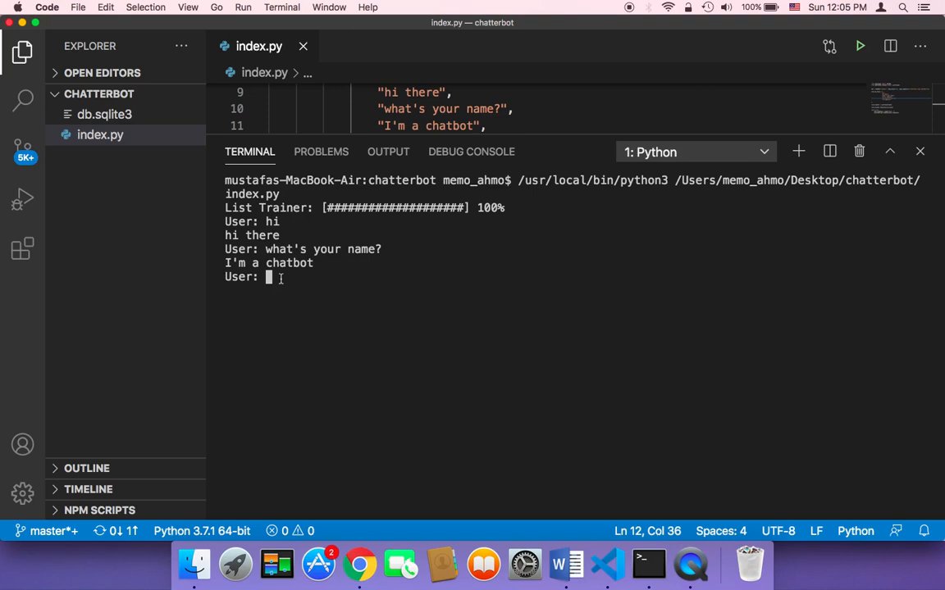
mouse_move(291, 355)
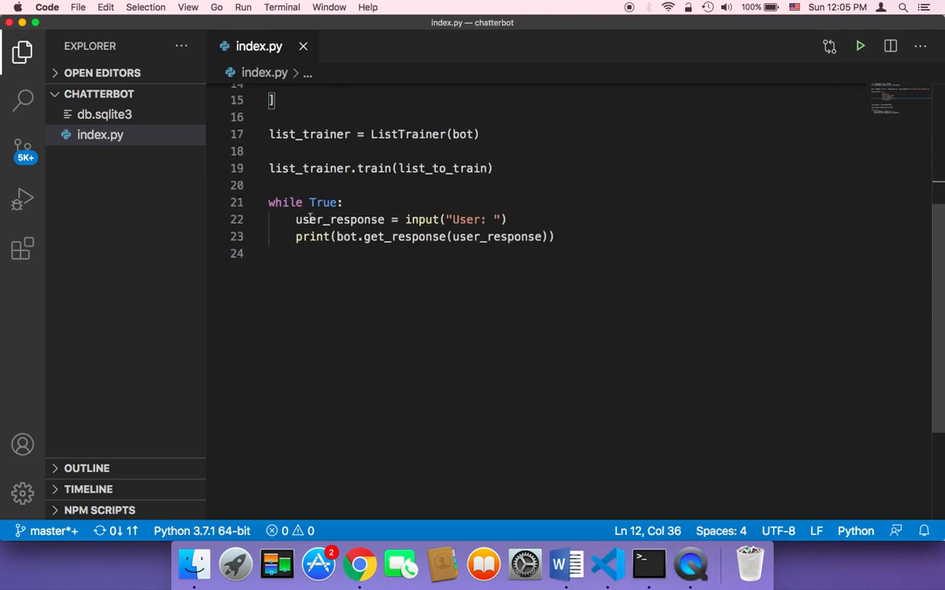
Prefix the print argument with "Chatbot: " +.
text(")
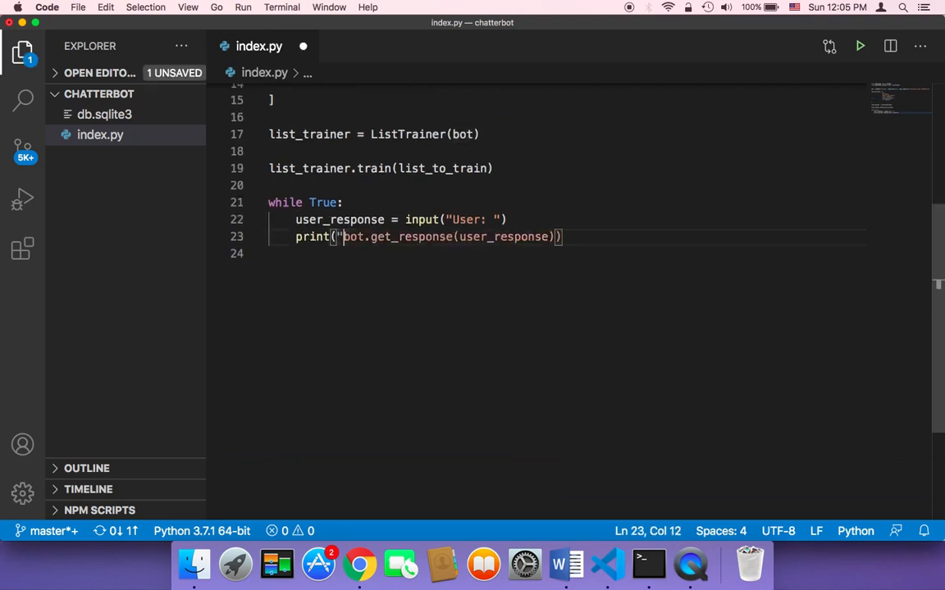
text(")
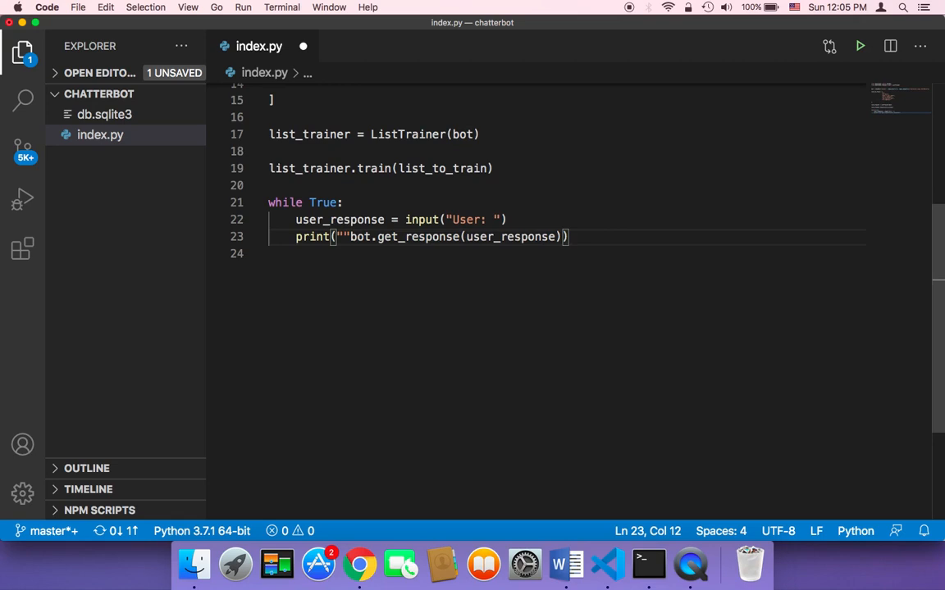
text(Chat)
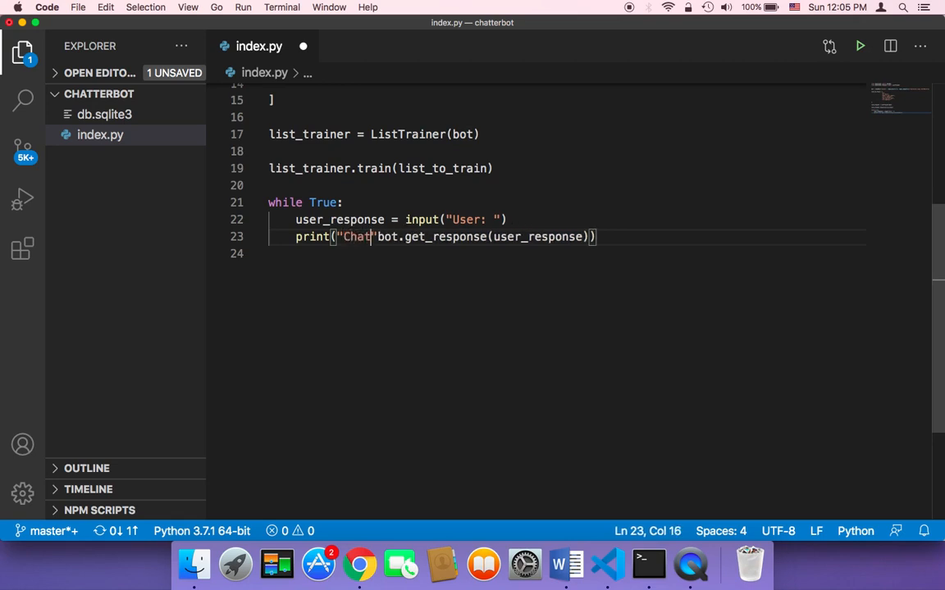
text(bot:)
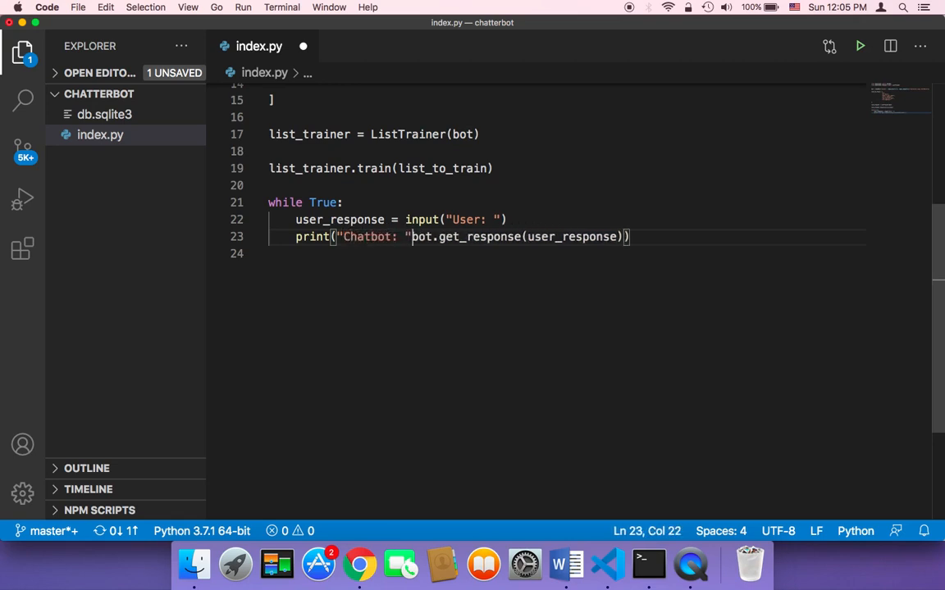
text(+)
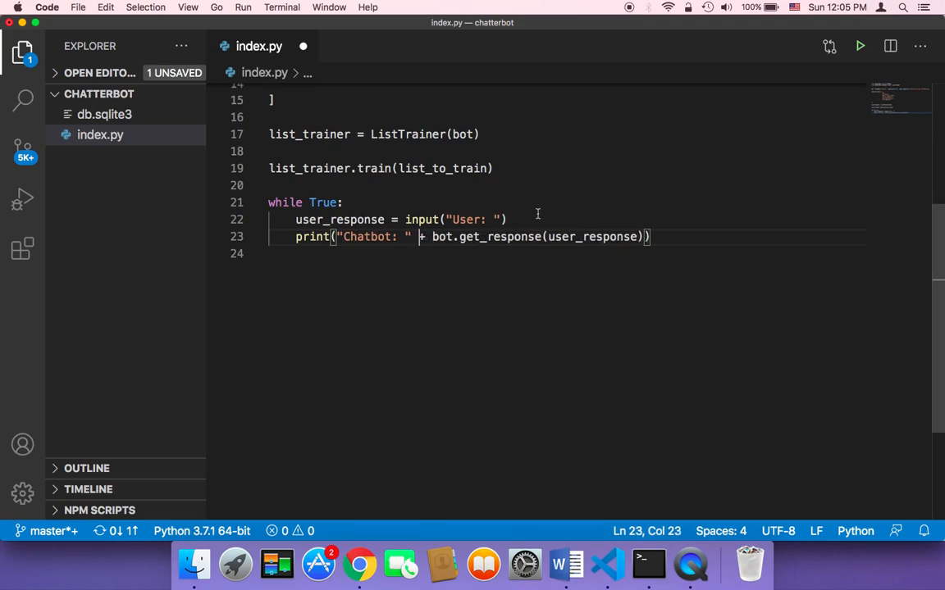
Wrap bot.get_response(user_response) in str() and save index.py.
double_click(467, 218)
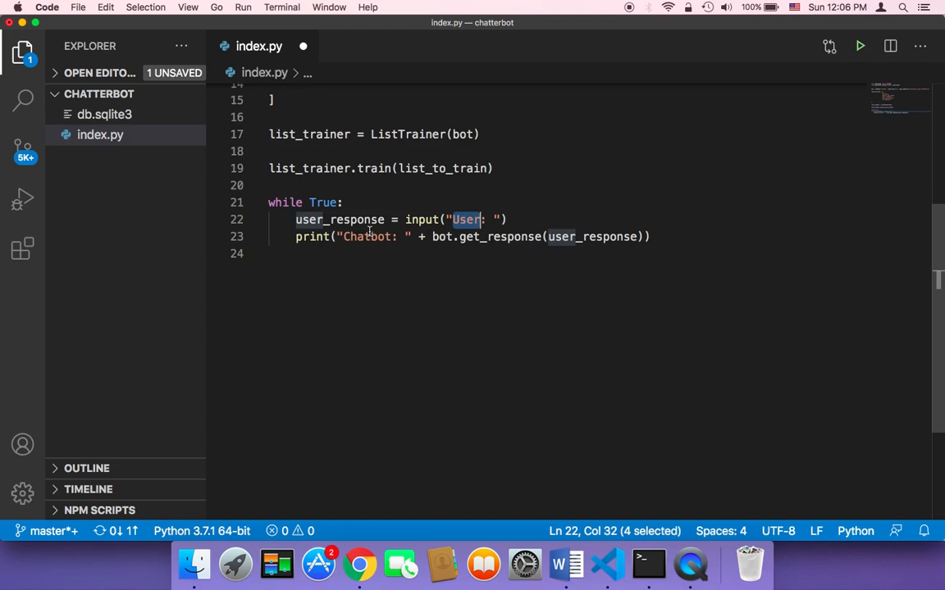
double_click(366, 236)
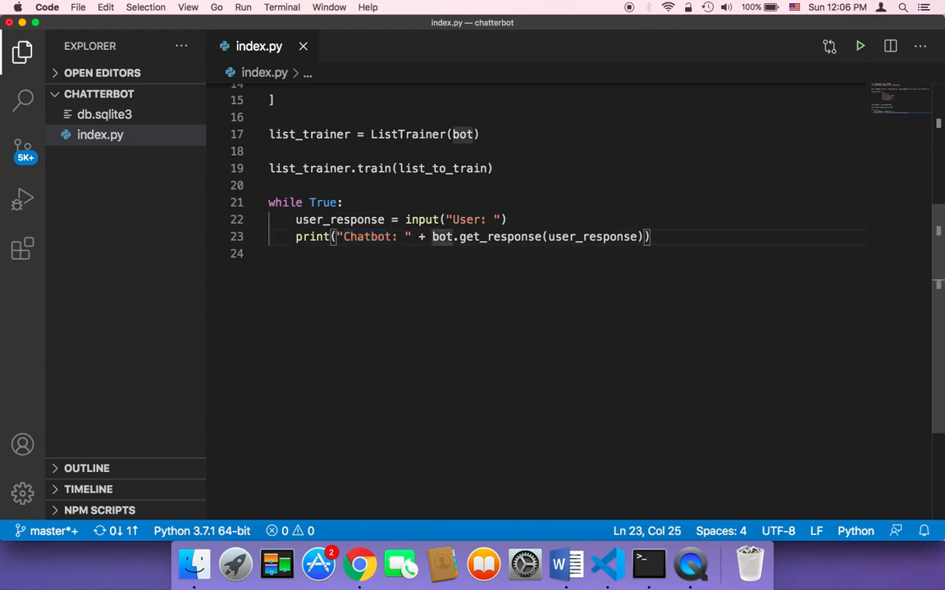
text(str()
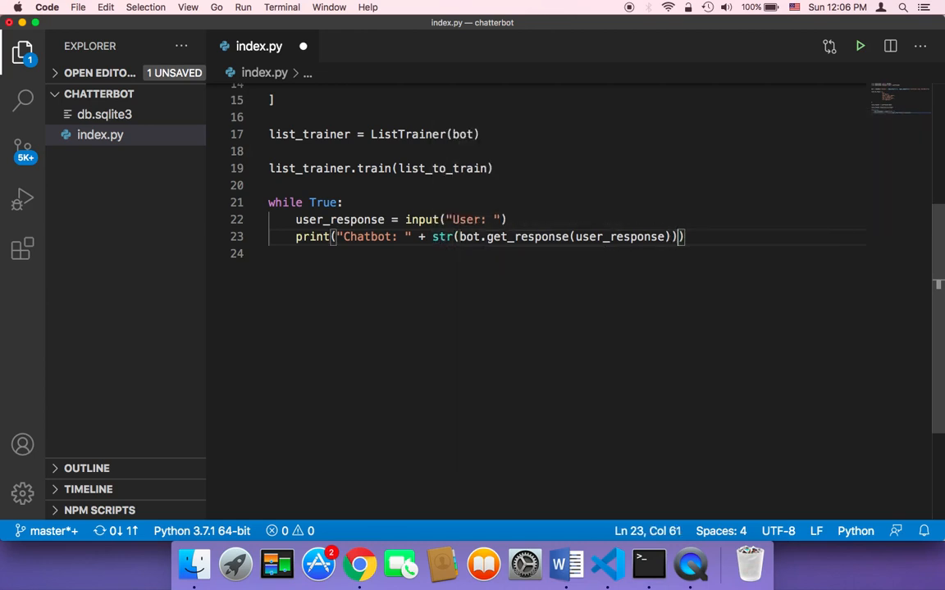
mouse_move(665, 241)
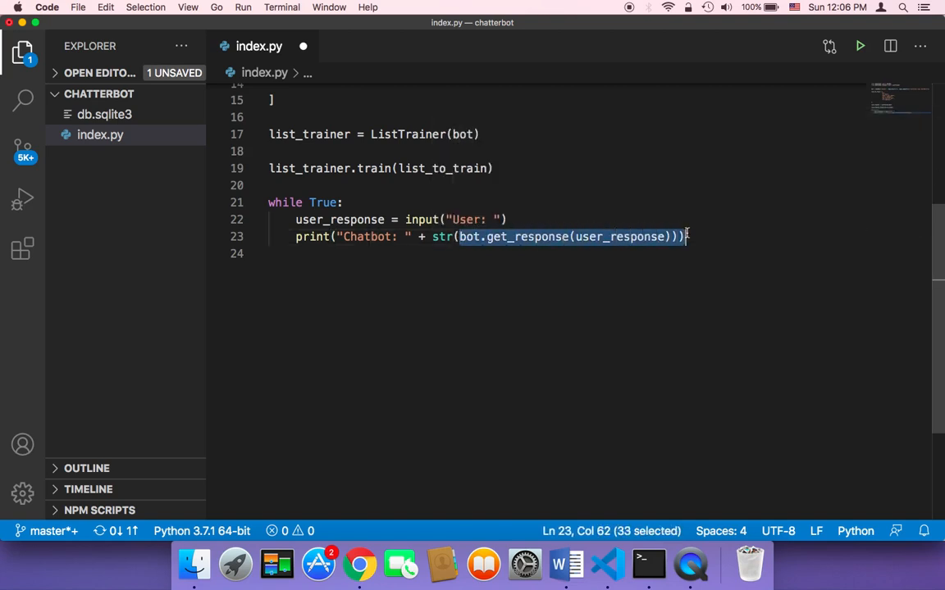
double_click(442, 237)
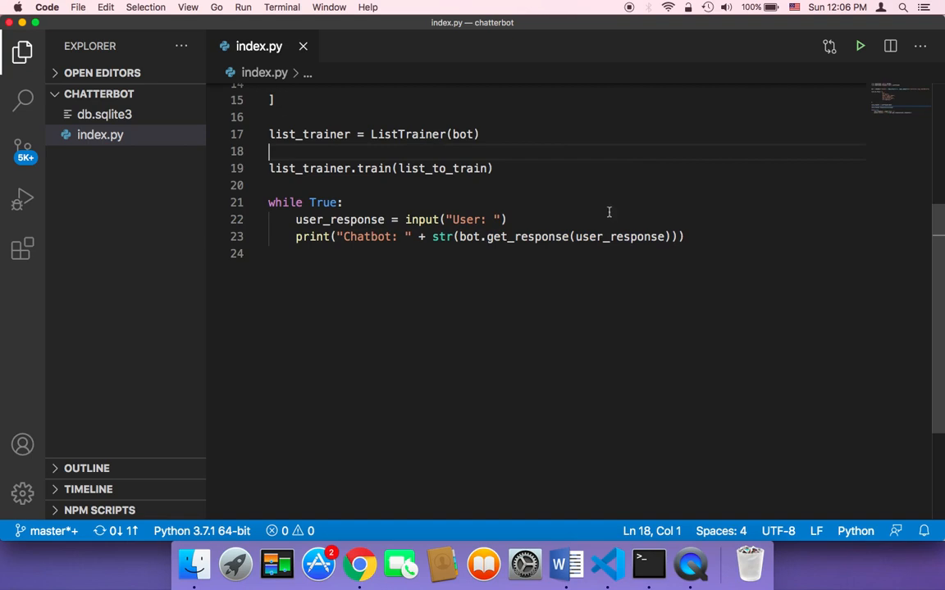
right_click(492, 168)
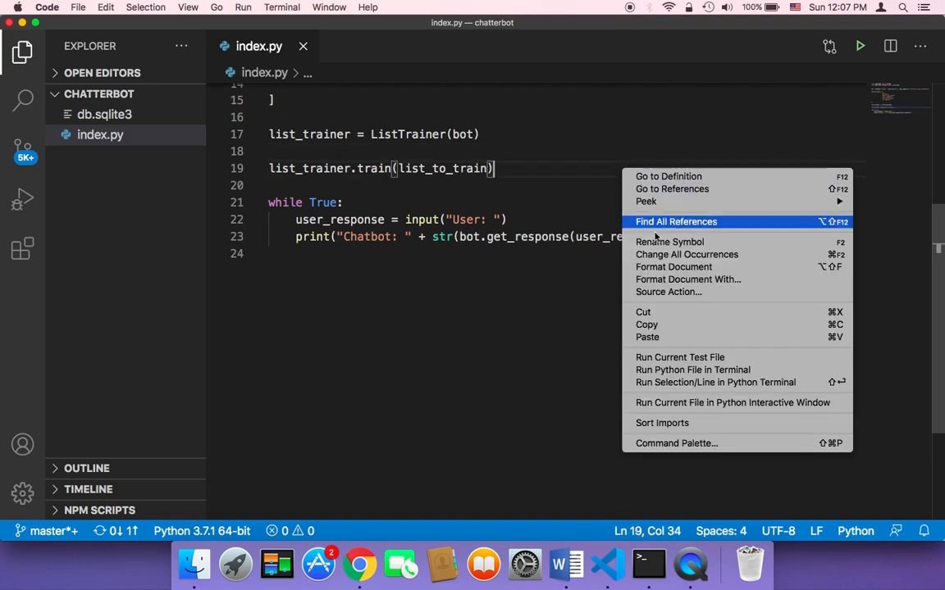
Rerun index.py and chat 'hi' and 'what's your name?' for Chatbot-prefixed replies.
click(692, 369)
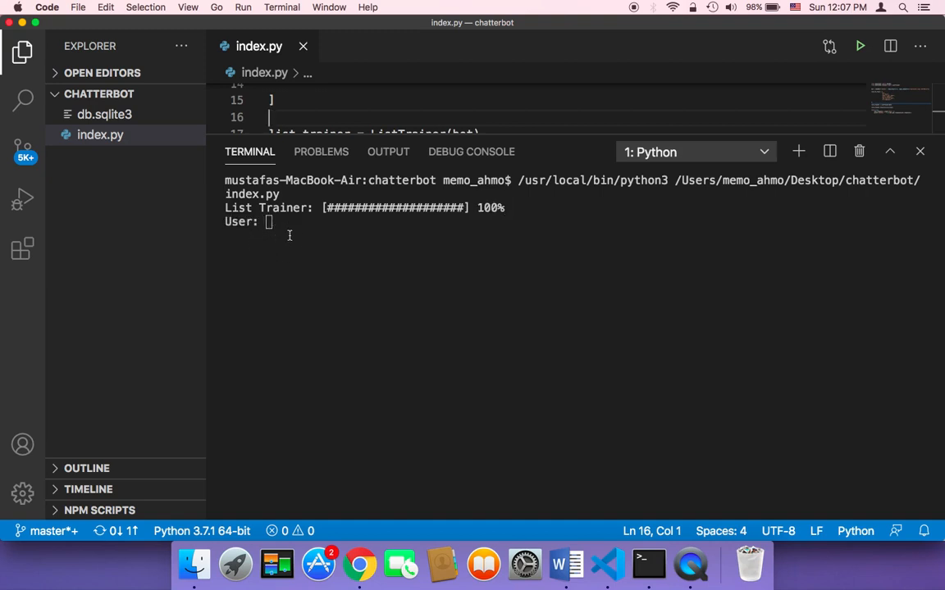
text(hi)
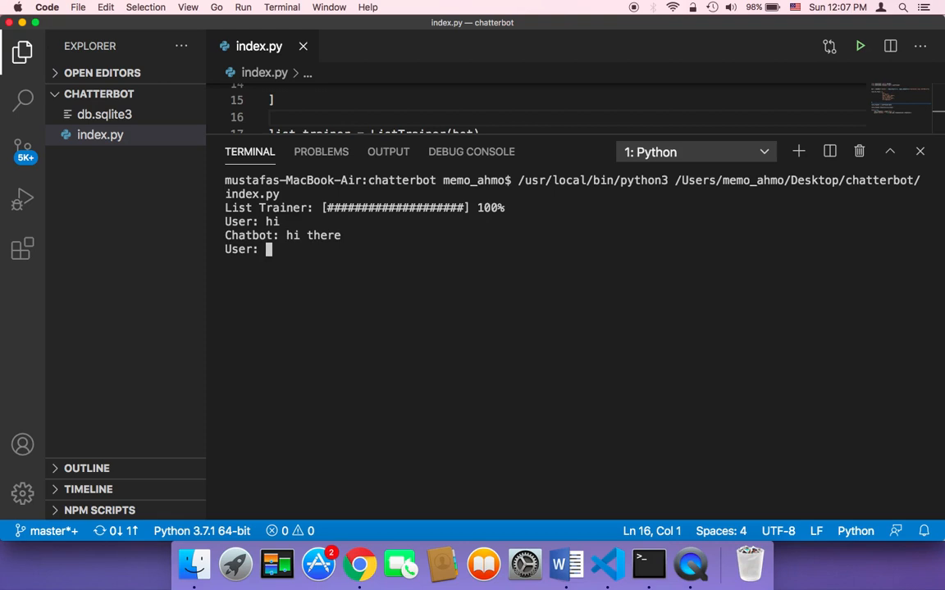
double_click(251, 235)
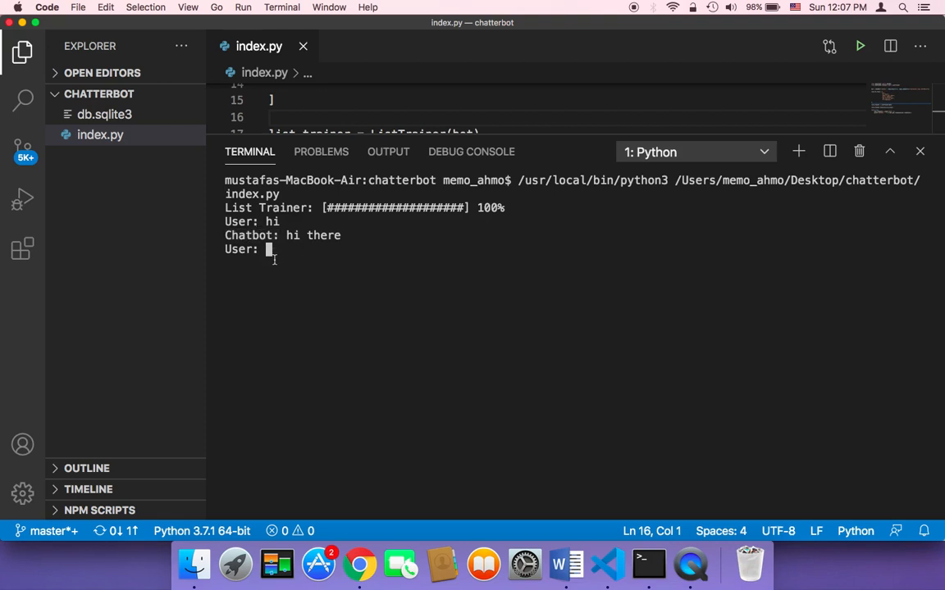
text(what)
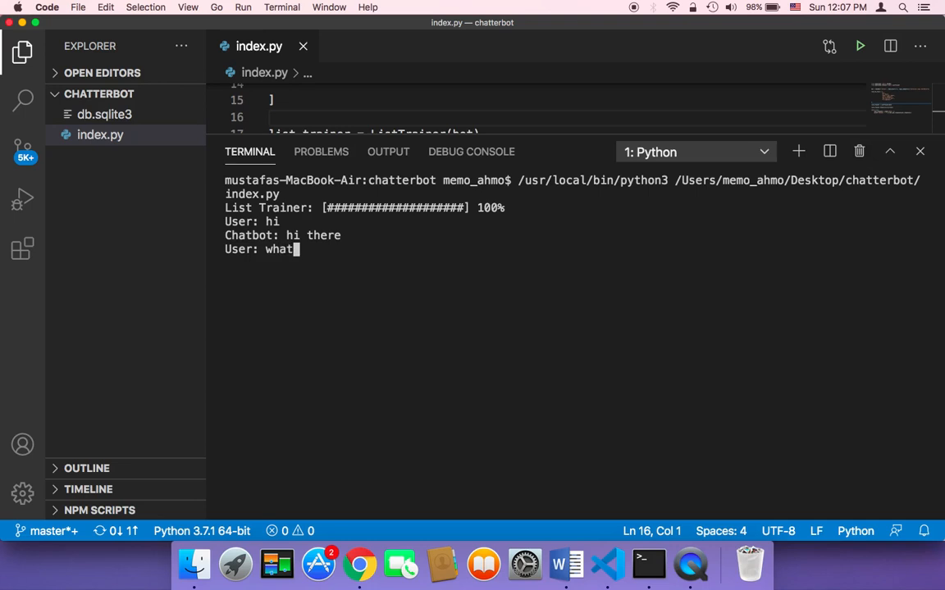
text('s your)
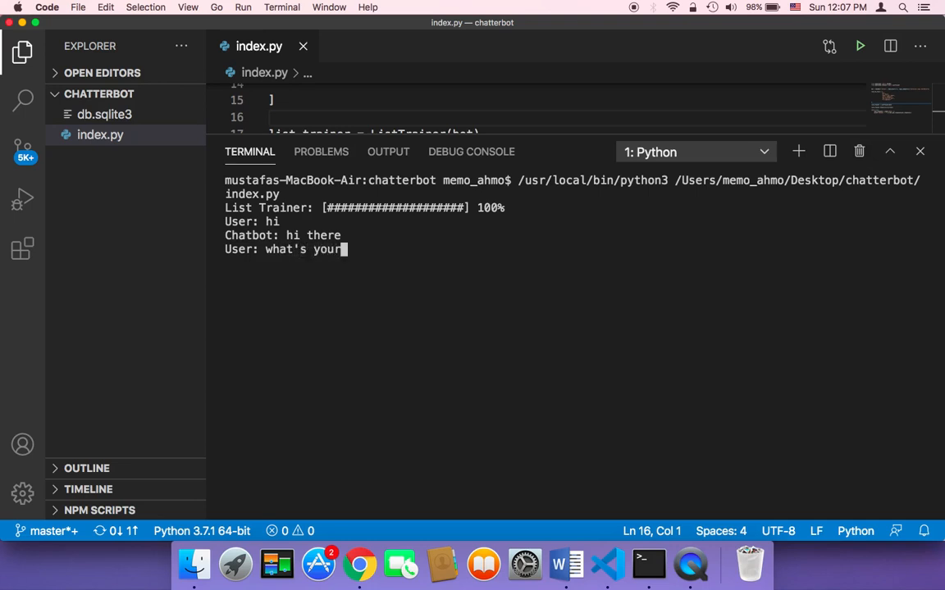
text(nam)
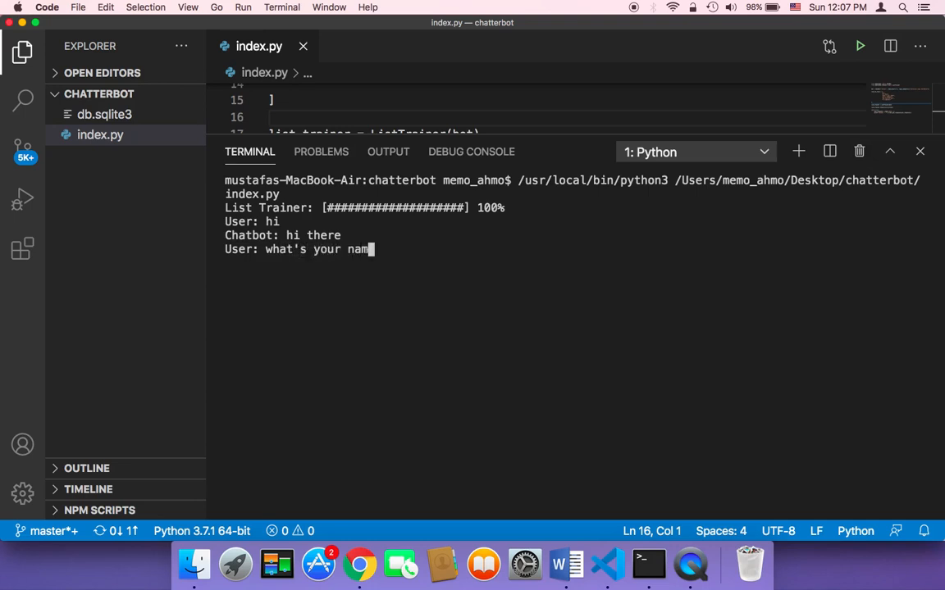
key(enter)
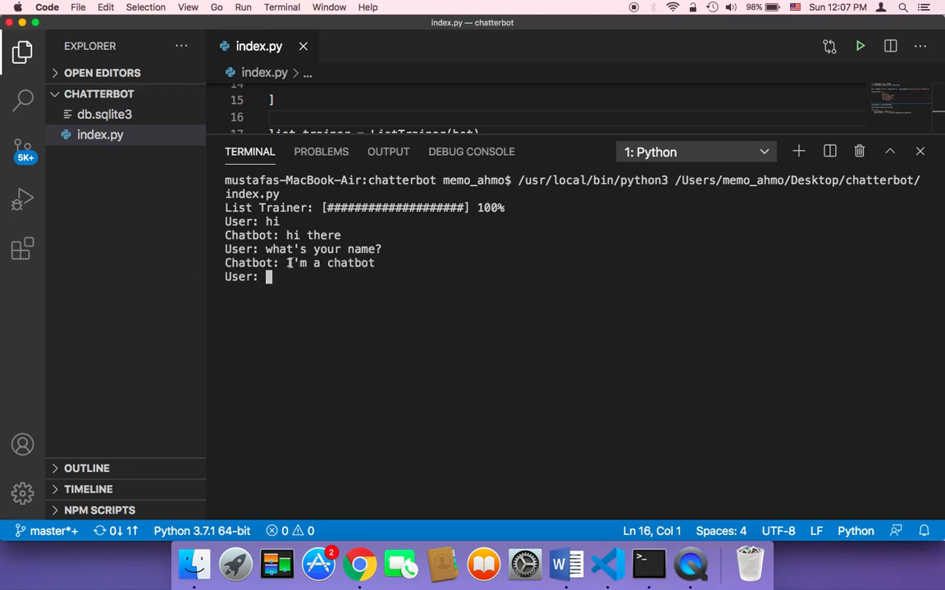